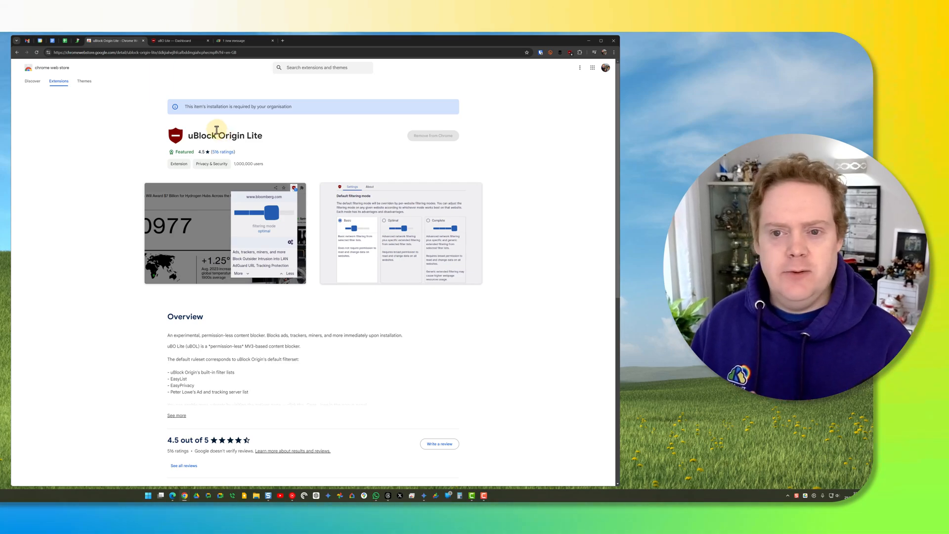
pyautogui.moveTo(150, 105)
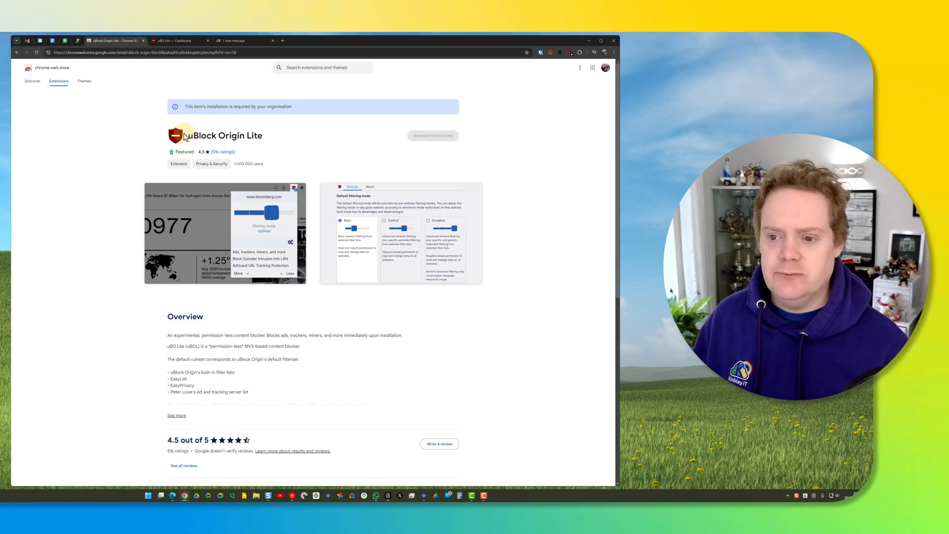
# Review the uBlock Origin Lite extension's name and developer details on its page
pyautogui.doubleClick(226, 135)
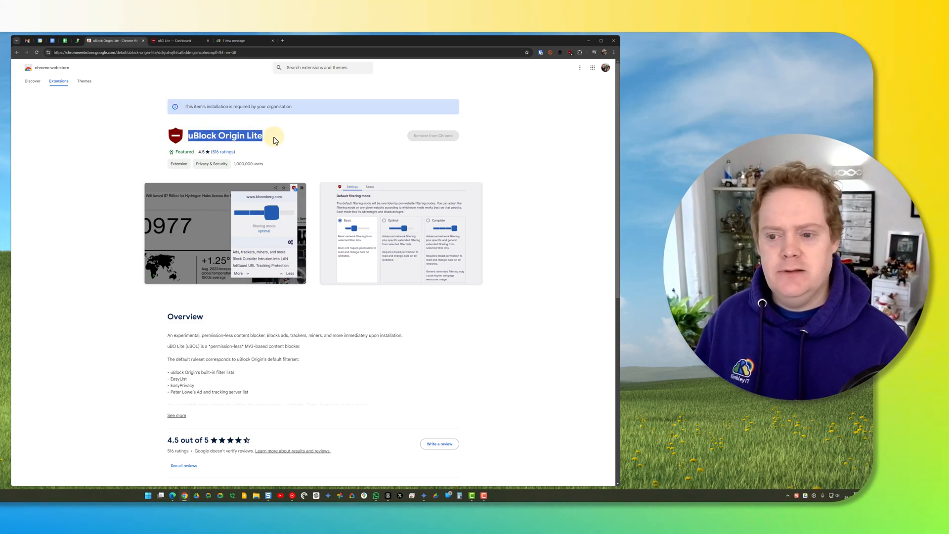
pyautogui.click(284, 140)
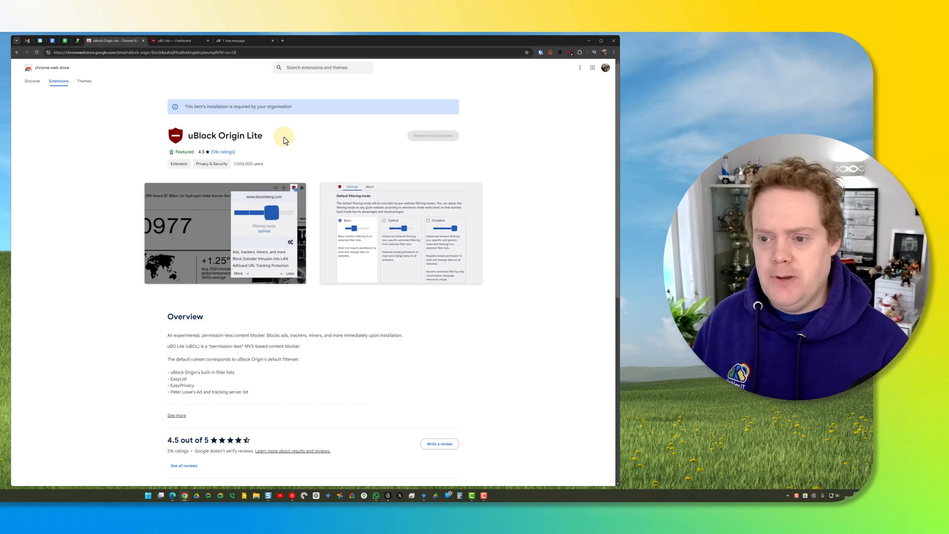
pyautogui.scroll(-3)
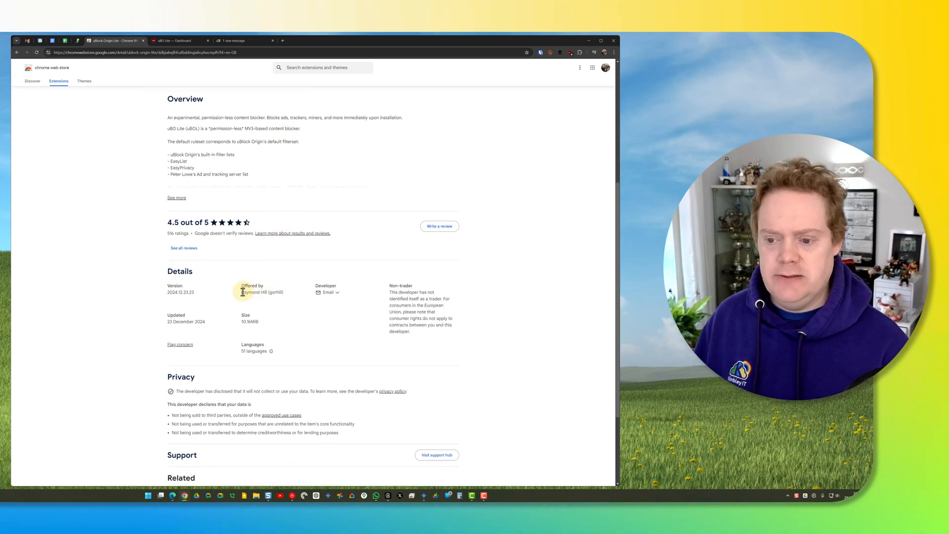
pyautogui.doubleClick(254, 292)
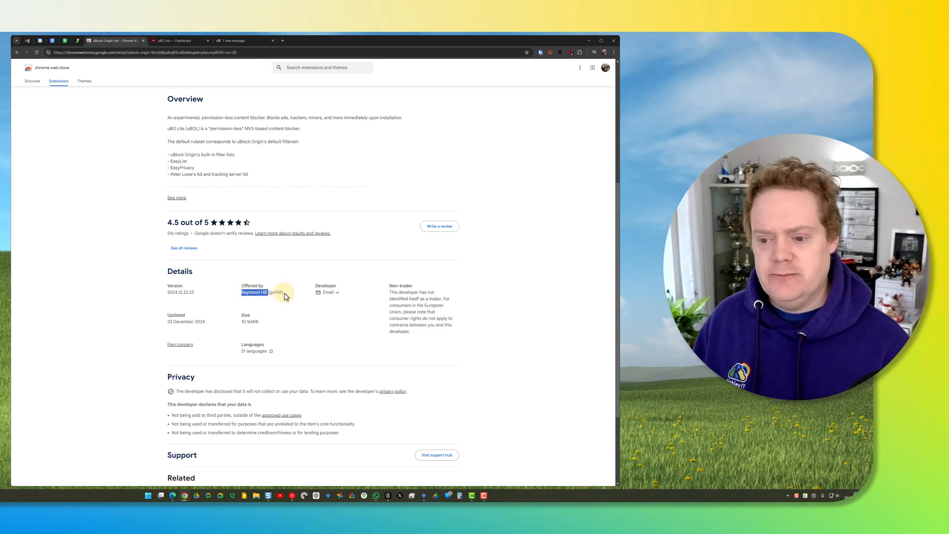
pyautogui.scroll(3)
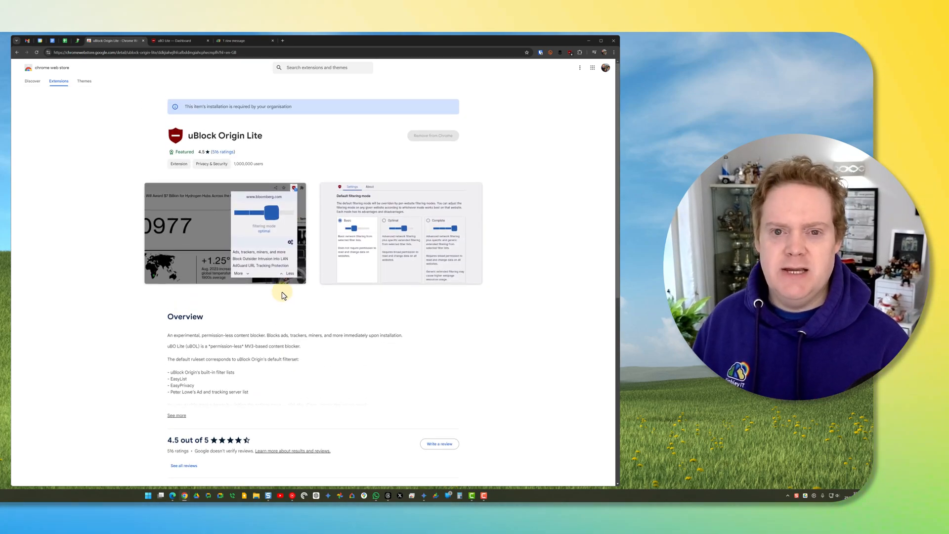
pyautogui.moveTo(314, 161)
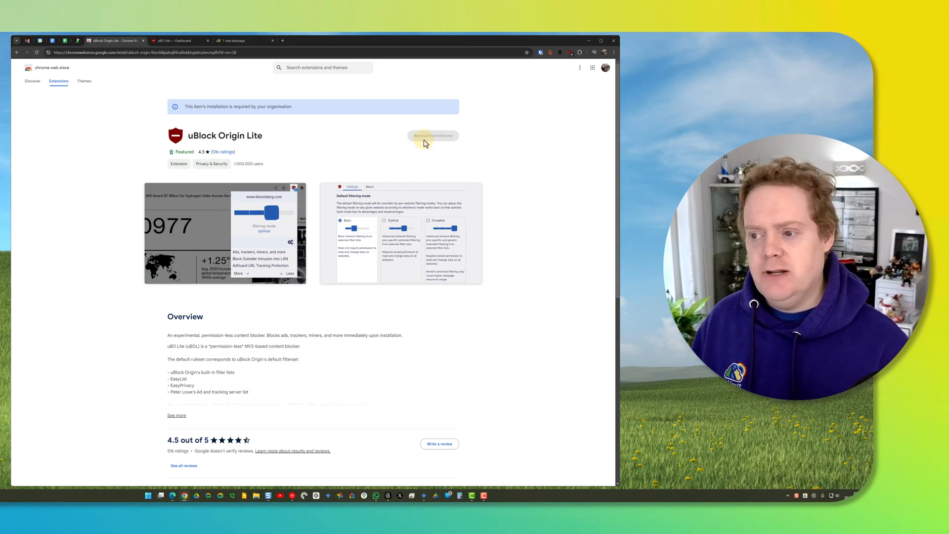
pyautogui.moveTo(432, 140)
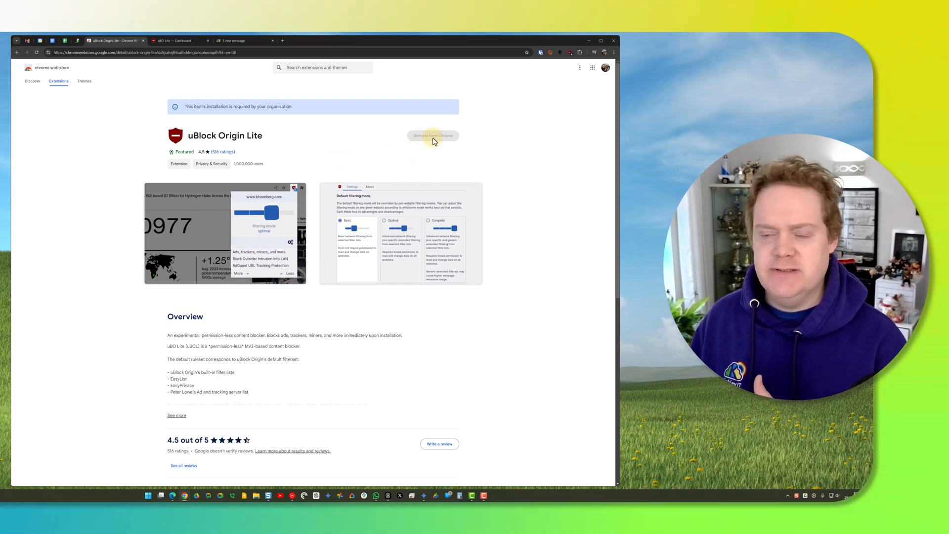
pyautogui.moveTo(421, 145)
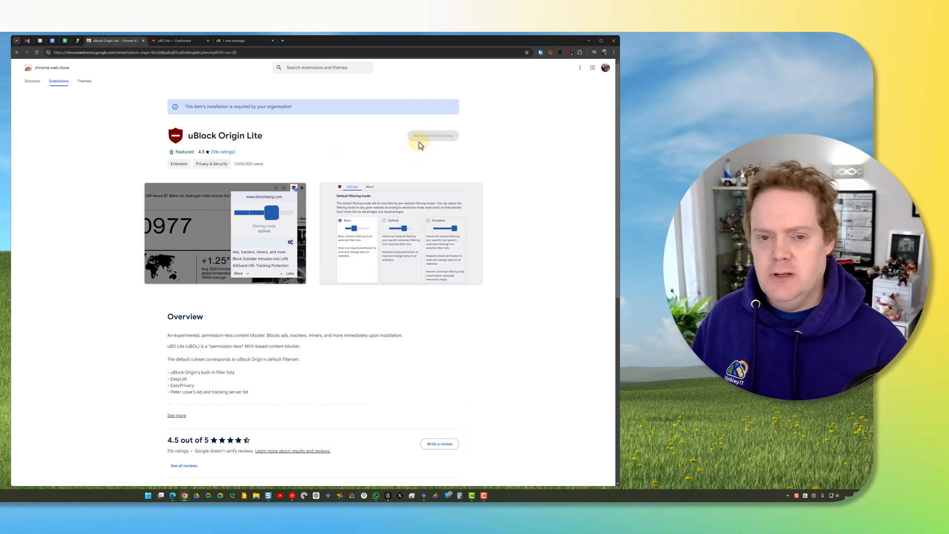
pyautogui.moveTo(416, 146)
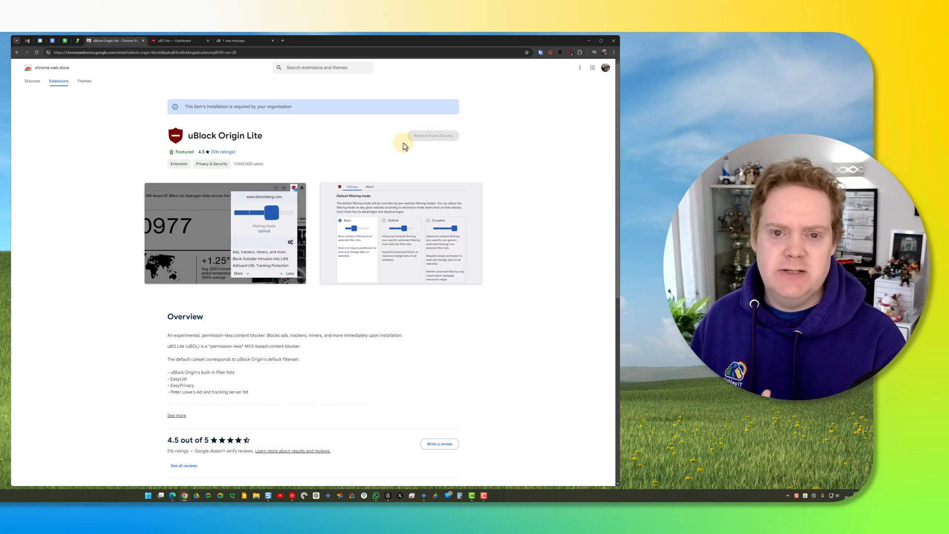
pyautogui.moveTo(351, 151)
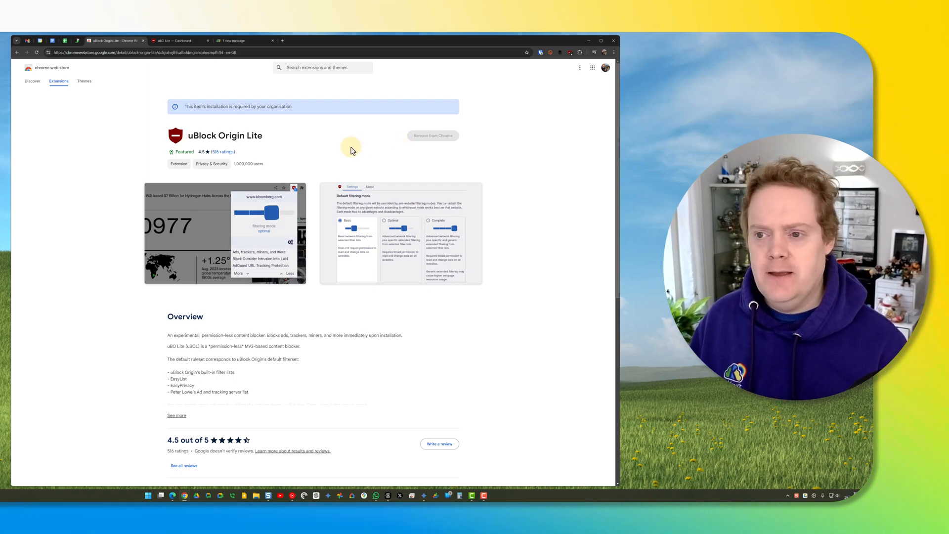
# Make Optimal the default filtering mode in the uBO Lite dashboard, with strict blocking enabled
pyautogui.click(179, 41)
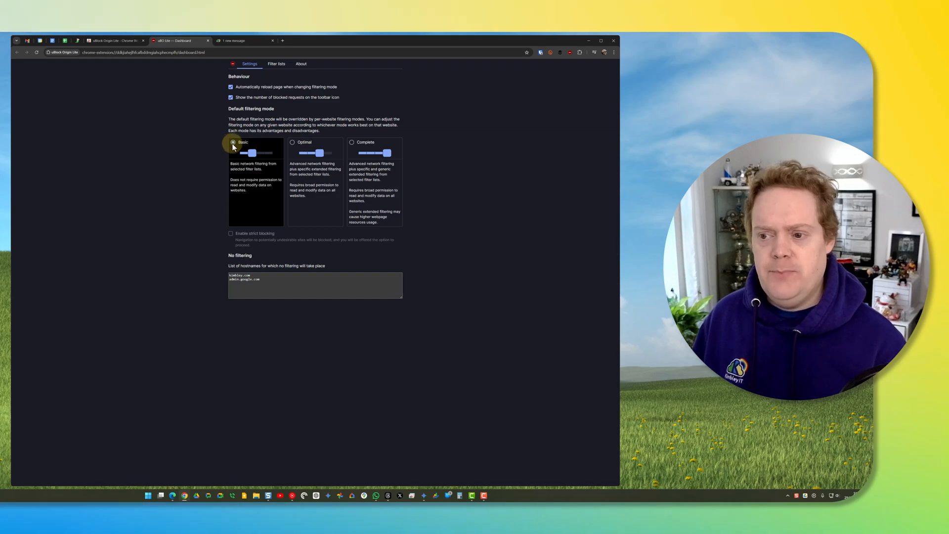
pyautogui.click(292, 141)
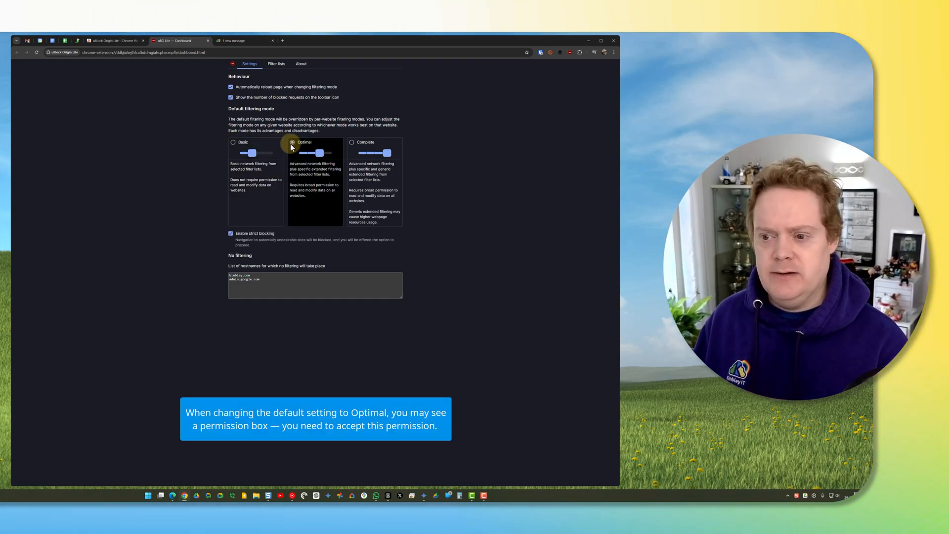
pyautogui.moveTo(268, 147)
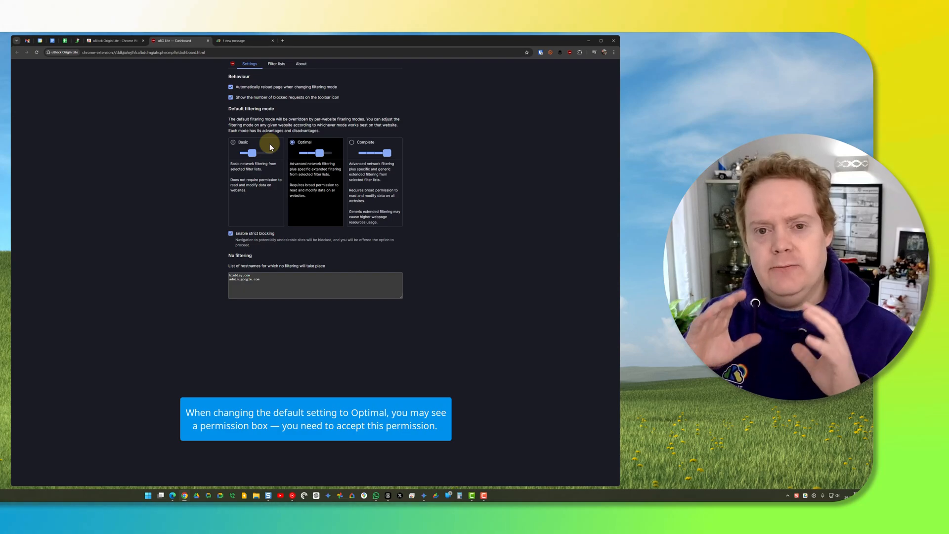
pyautogui.click(292, 142)
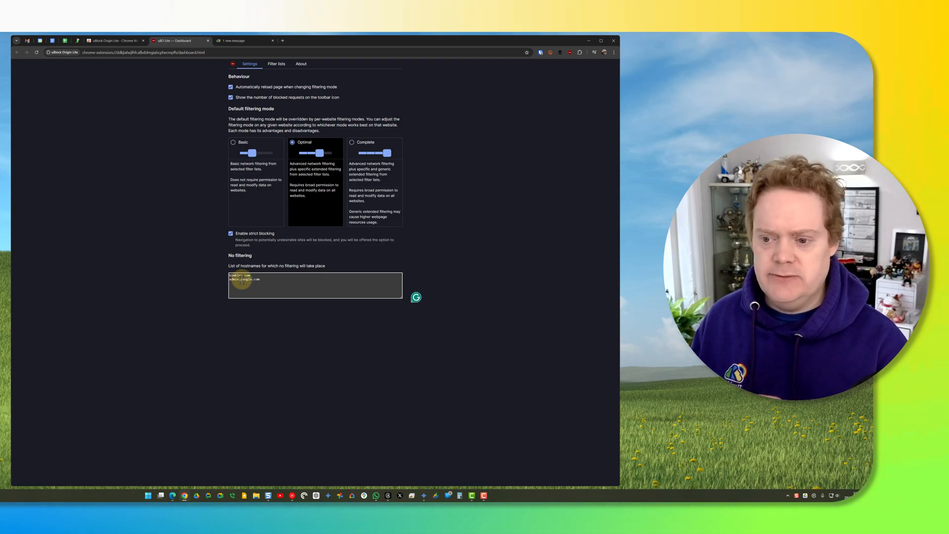
pyautogui.moveTo(277, 261)
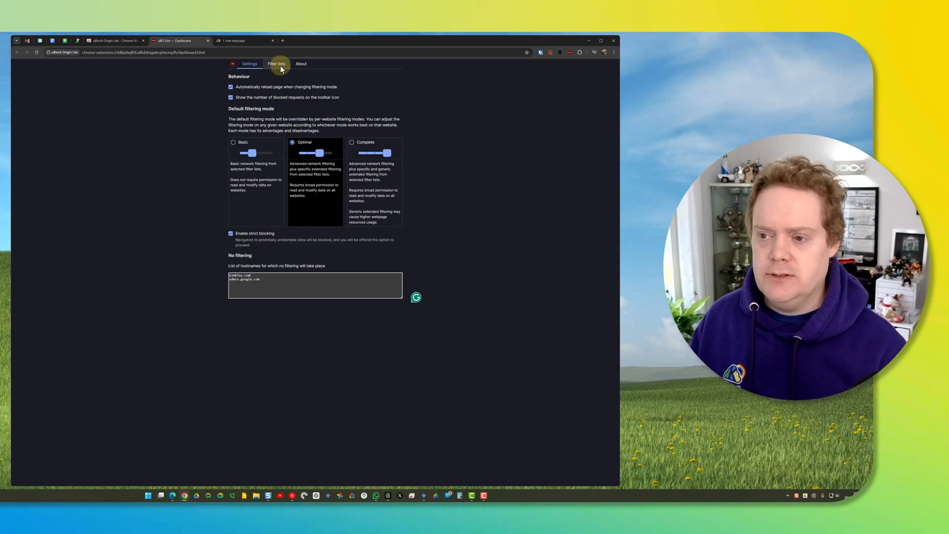
# Show the Filter lists page with default, malware-domain and Cookie Notices lists enabled
pyautogui.click(275, 64)
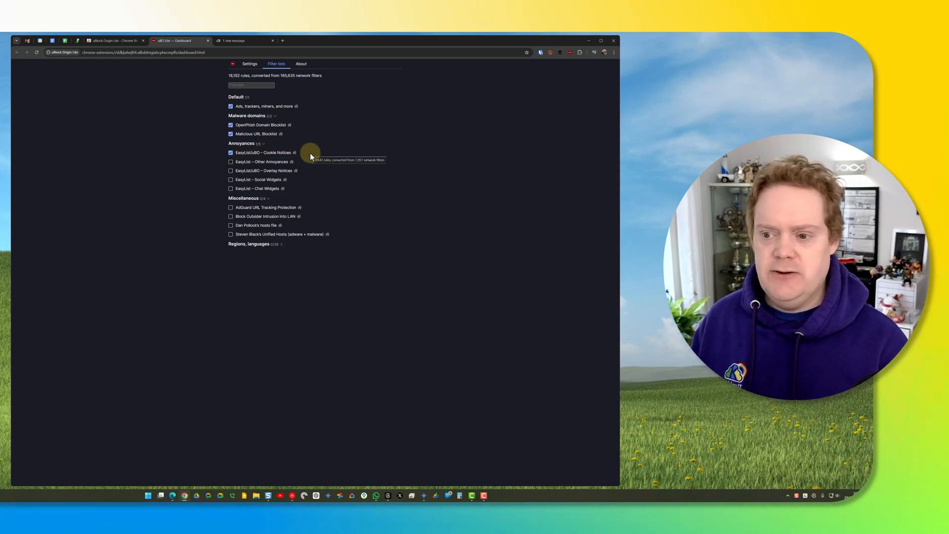
pyautogui.moveTo(276, 162)
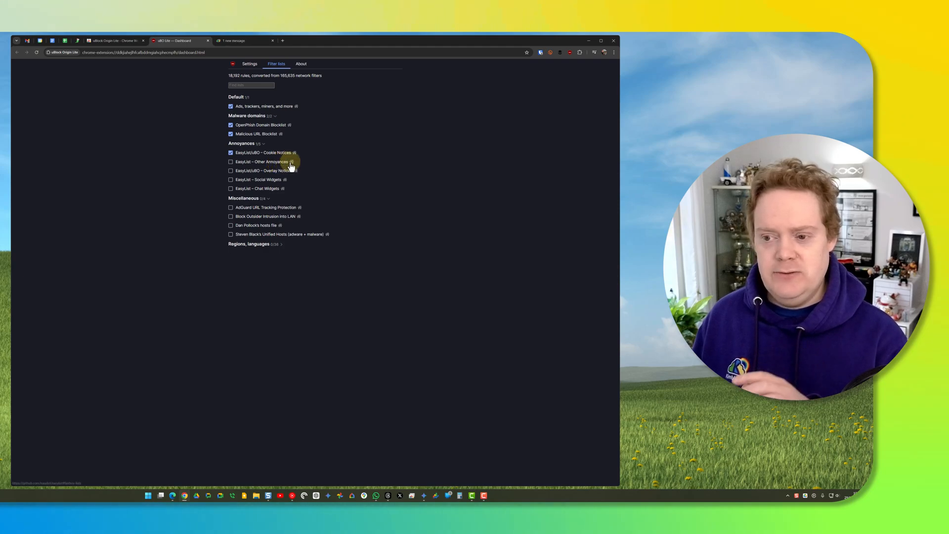
pyautogui.moveTo(290, 169)
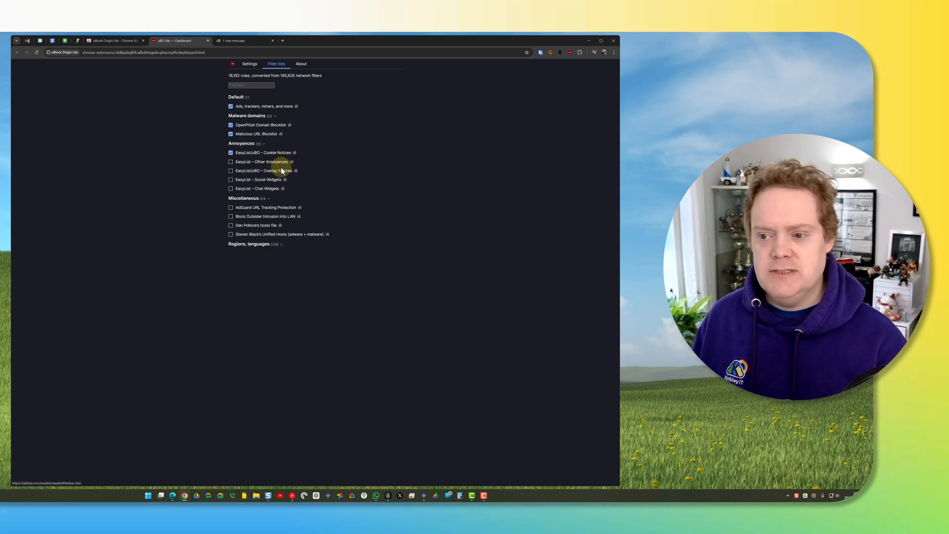
pyautogui.moveTo(260, 178)
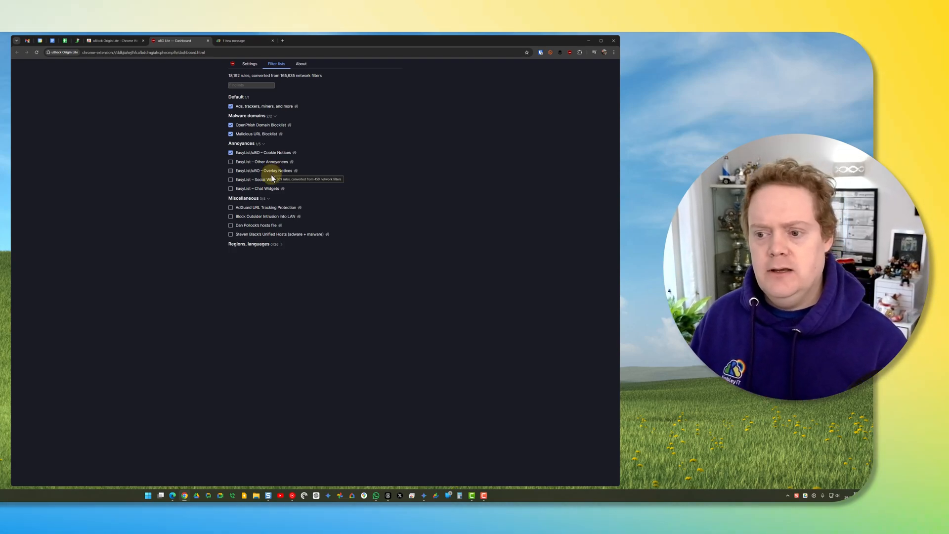
pyautogui.moveTo(268, 188)
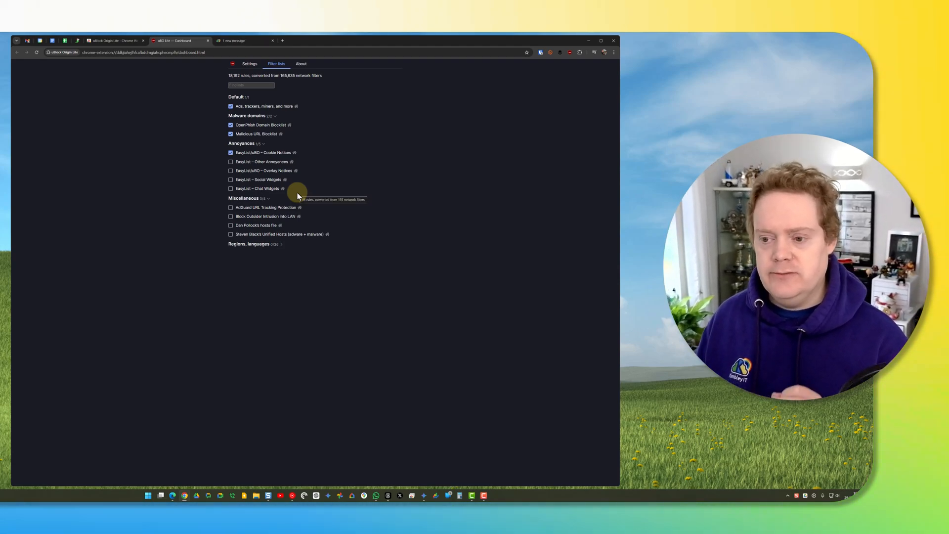
pyautogui.moveTo(288, 203)
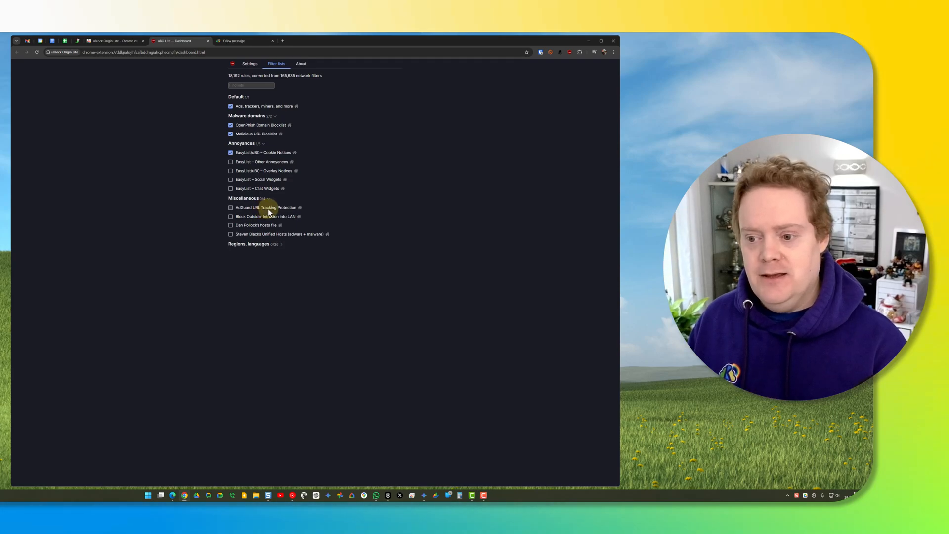
pyautogui.moveTo(300, 216)
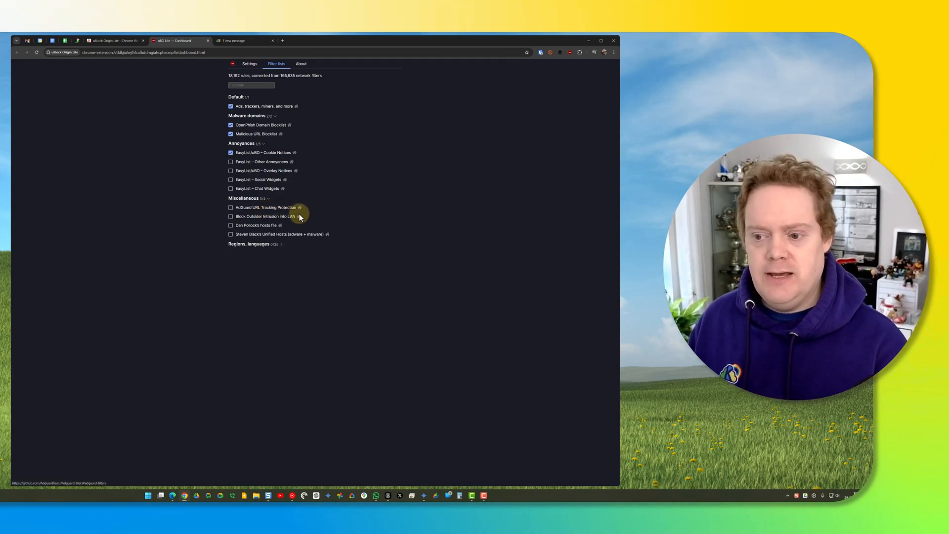
pyautogui.moveTo(280, 226)
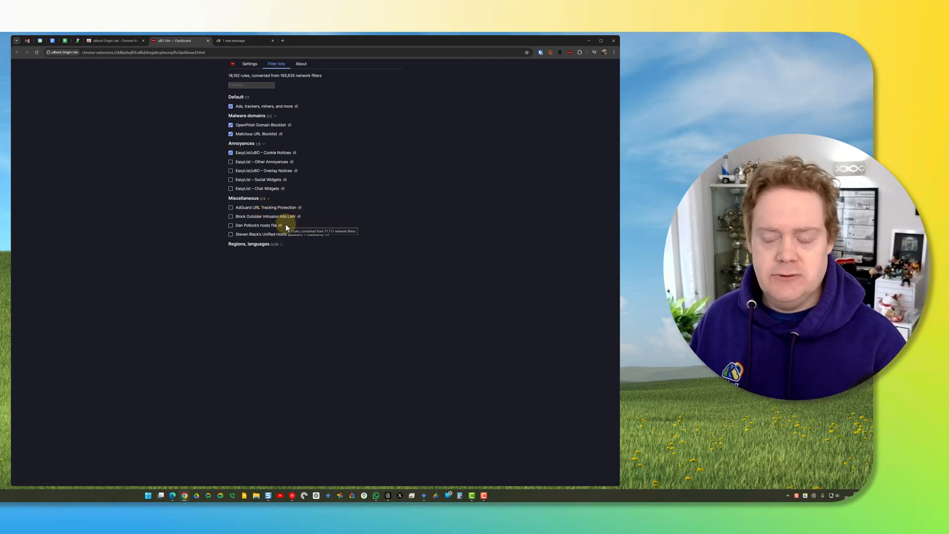
pyautogui.moveTo(297, 203)
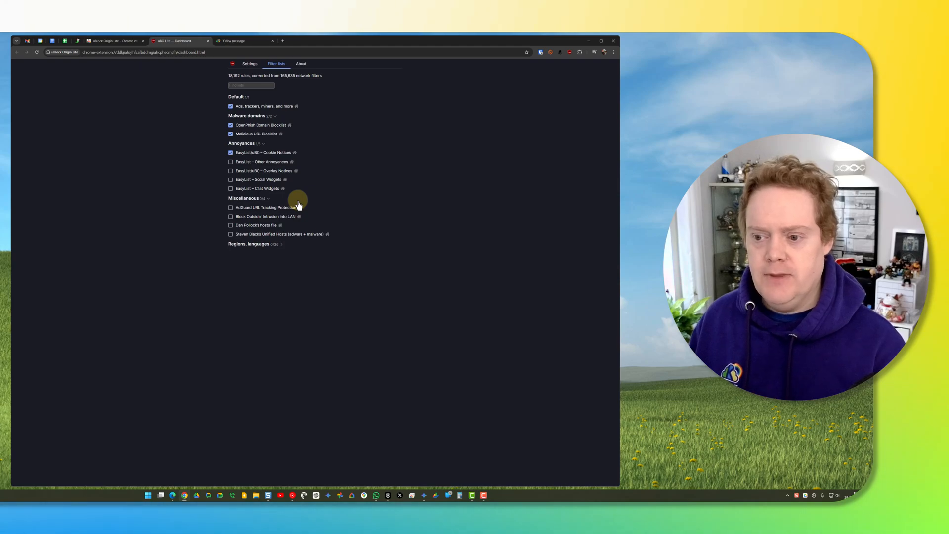
pyautogui.moveTo(325, 150)
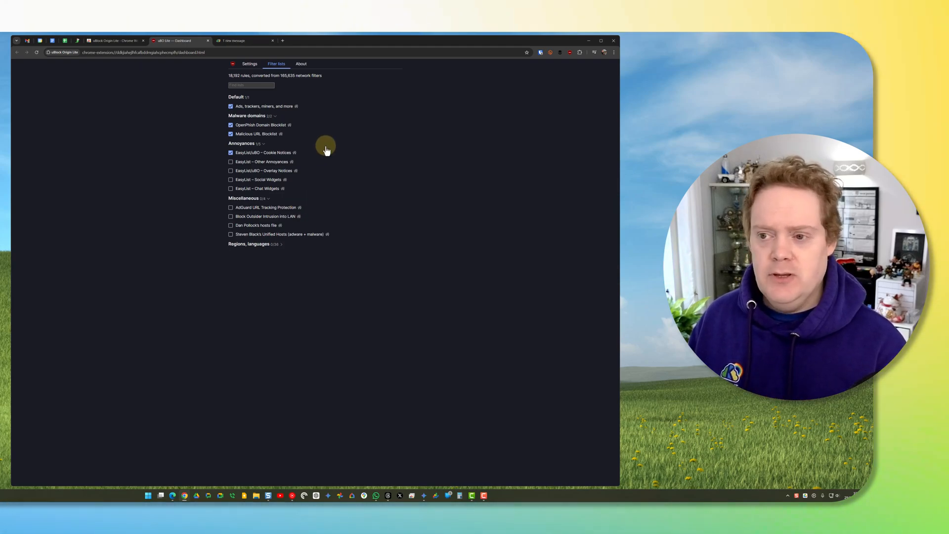
pyautogui.moveTo(319, 125)
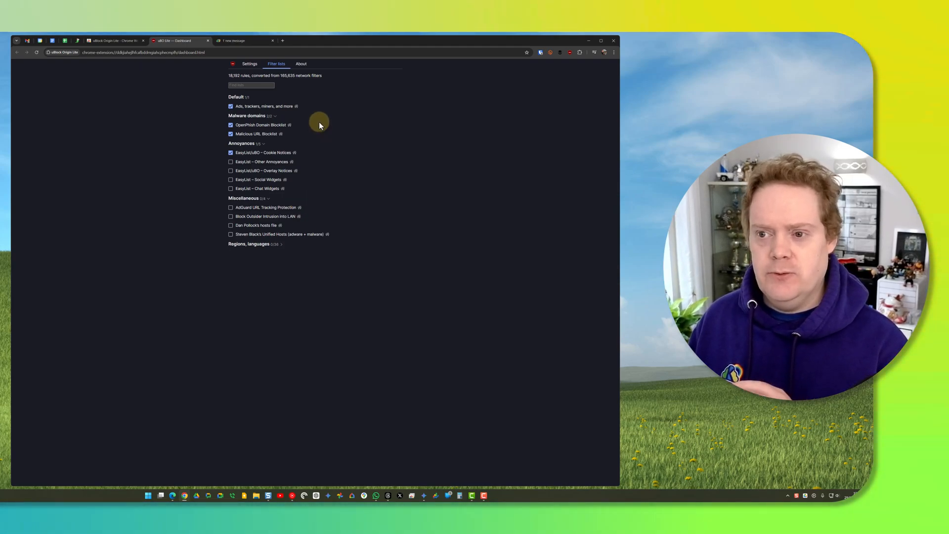
# Set kimbley.com to No filtering from the uBO Lite popup on the Kimbley IT site
pyautogui.click(245, 40)
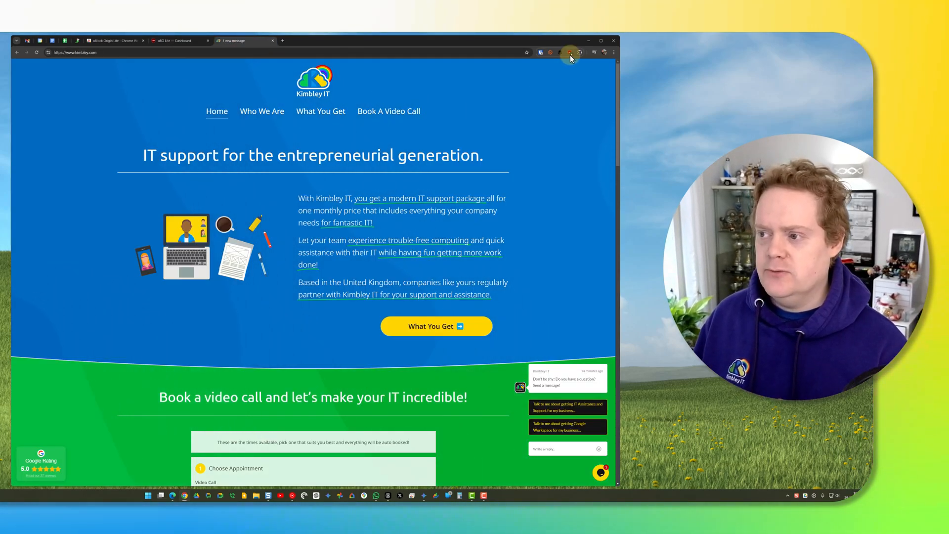
pyautogui.moveTo(569, 53)
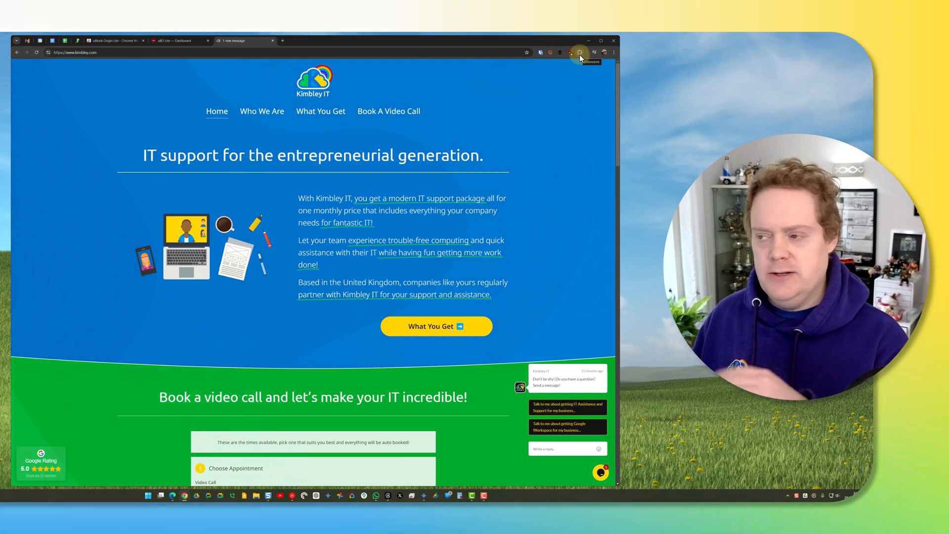
pyautogui.click(569, 52)
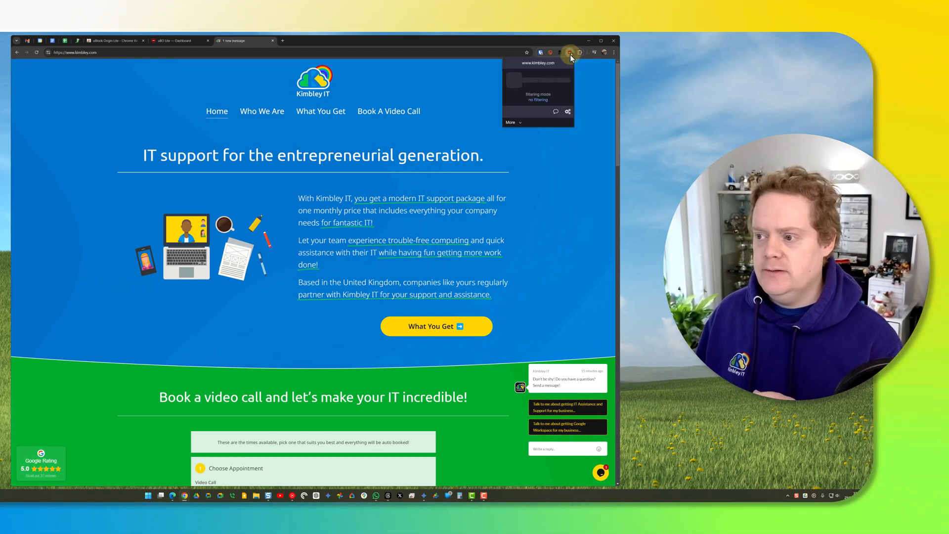
pyautogui.click(537, 80)
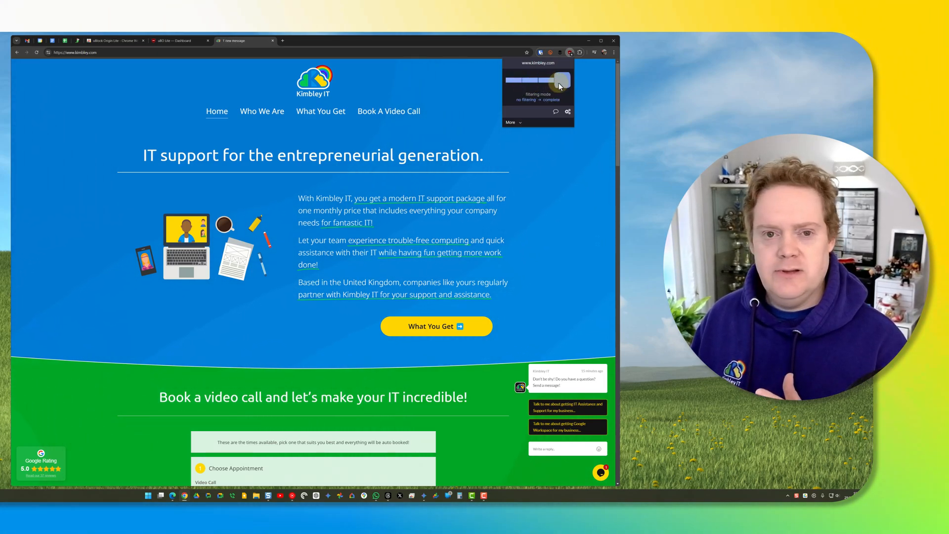
pyautogui.click(538, 80)
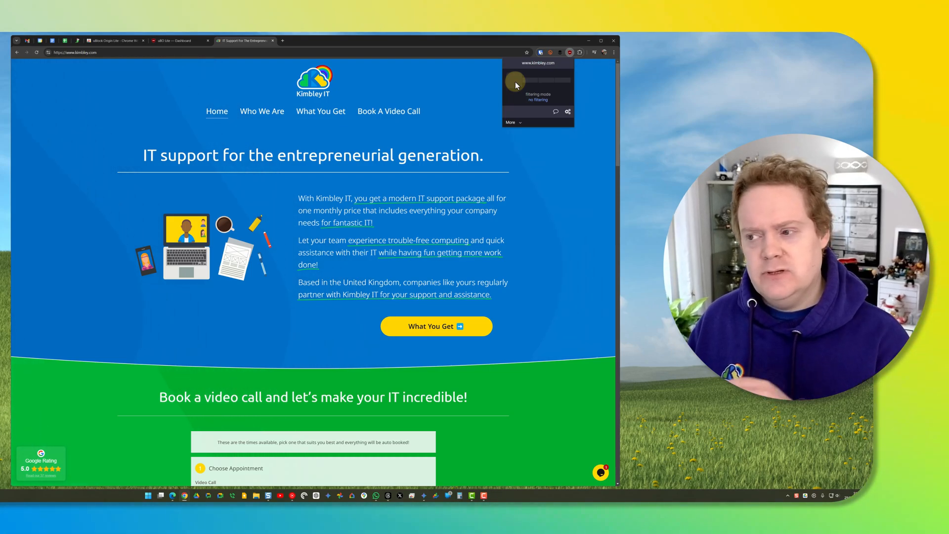
pyautogui.click(537, 82)
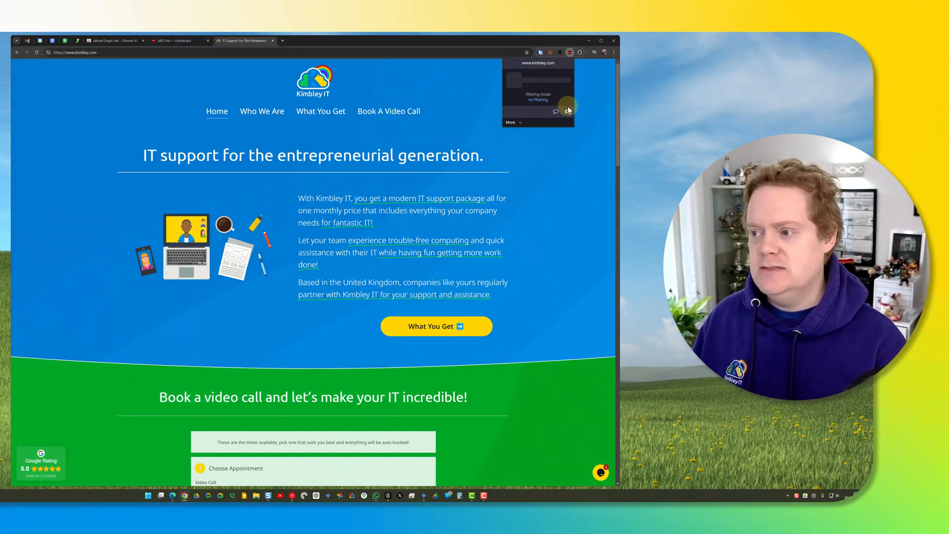
# Confirm kimbley.com appears in the dashboard's no-filtering hostname list
pyautogui.click(179, 41)
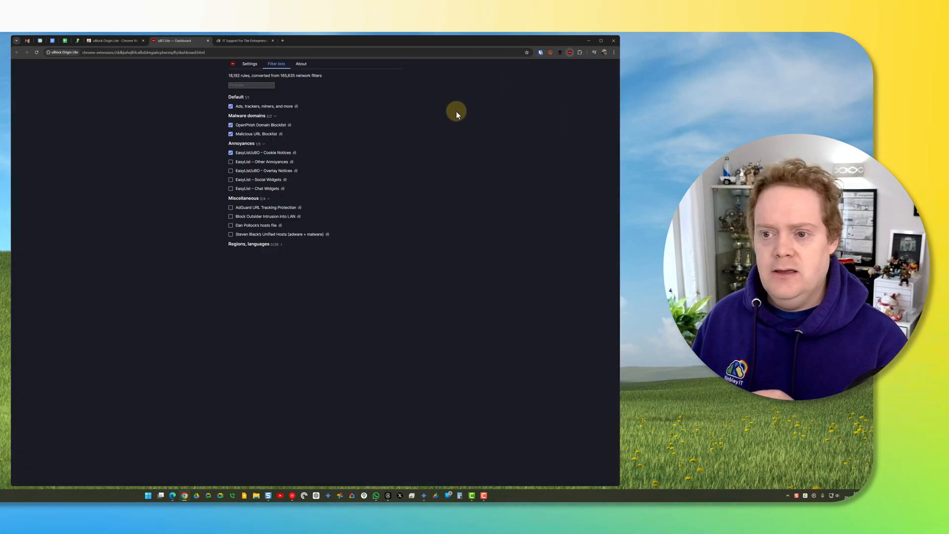
pyautogui.click(249, 63)
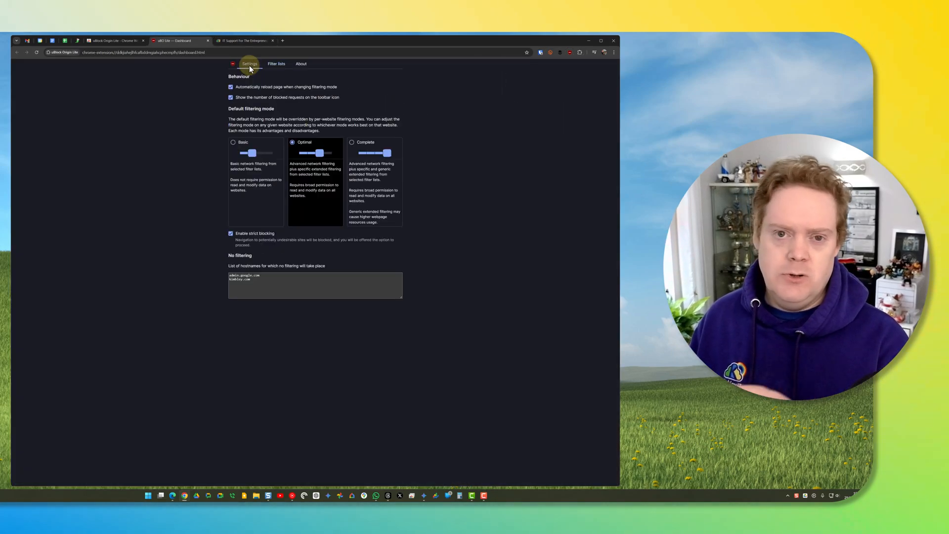